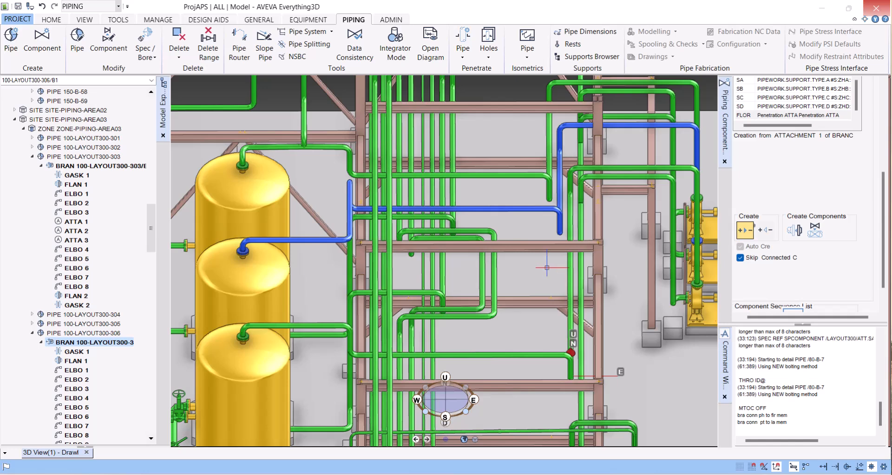
{"action": "mouse_move", "coordinate": [535, 256]}
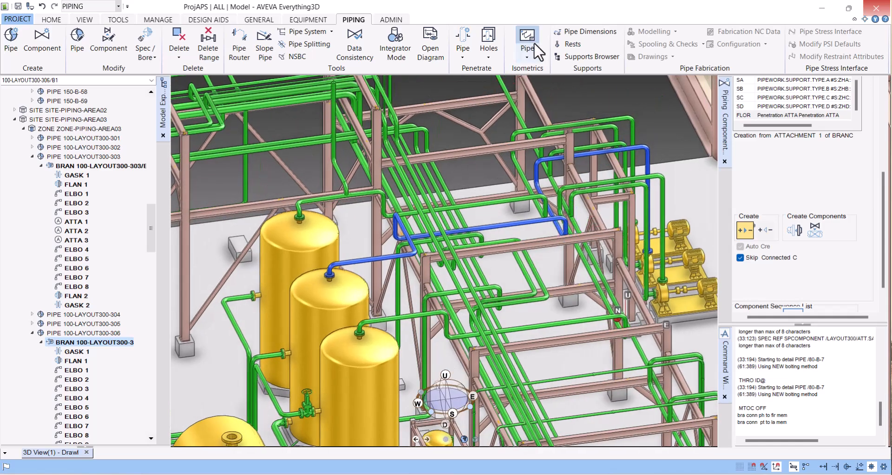
{"action": "mouse_move", "coordinate": [525, 37]}
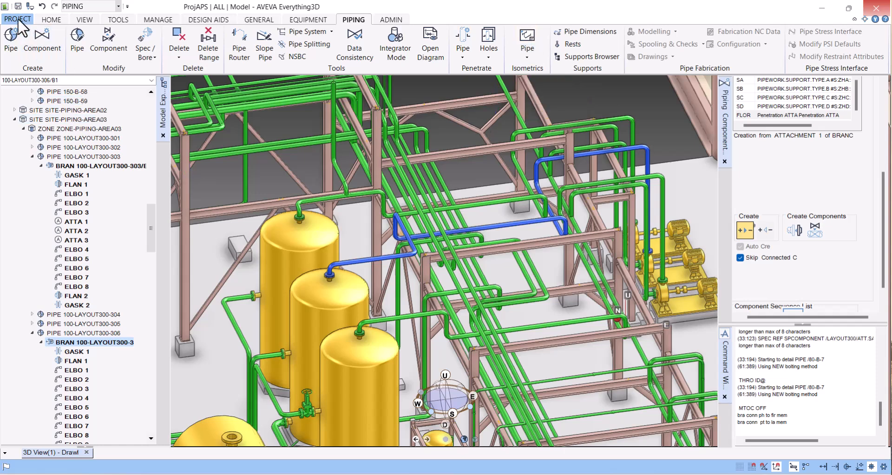
Review the project options and module list, then select pipe 100-LAYOUT300-306 in Model Explorer.
{"action": "left_click", "coordinate": [17, 19]}
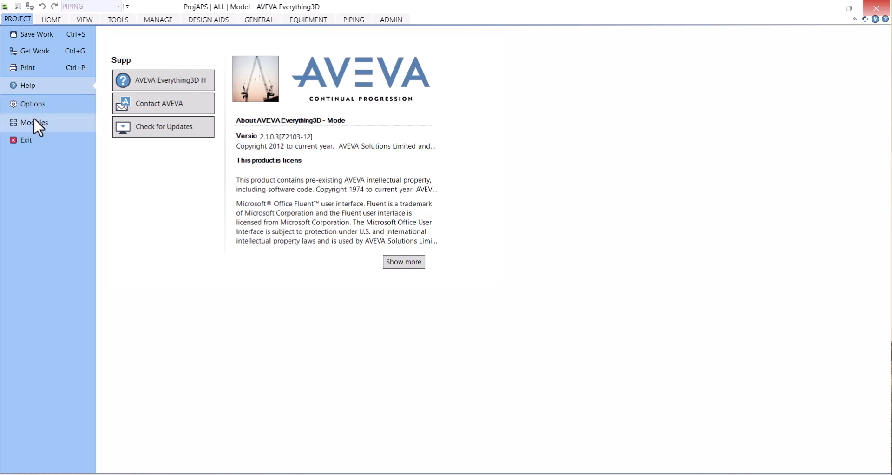
{"action": "left_click", "coordinate": [33, 123]}
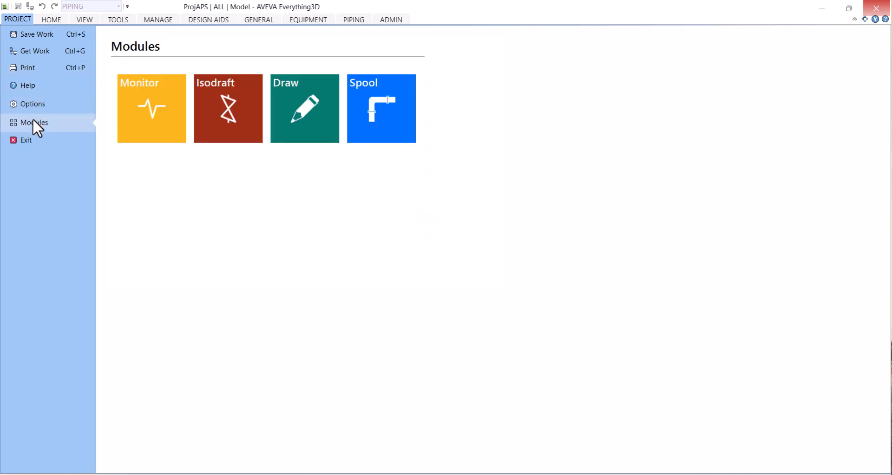
{"action": "mouse_move", "coordinate": [227, 108]}
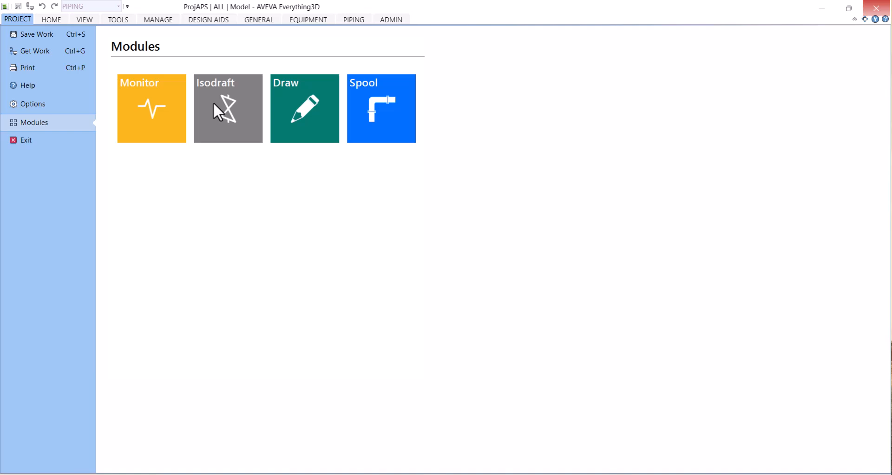
{"action": "mouse_move", "coordinate": [32, 34]}
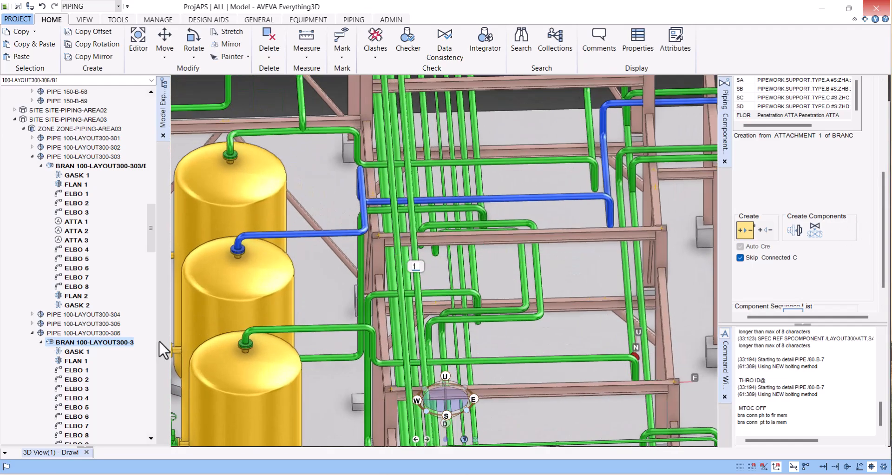
{"action": "left_click", "coordinate": [88, 332]}
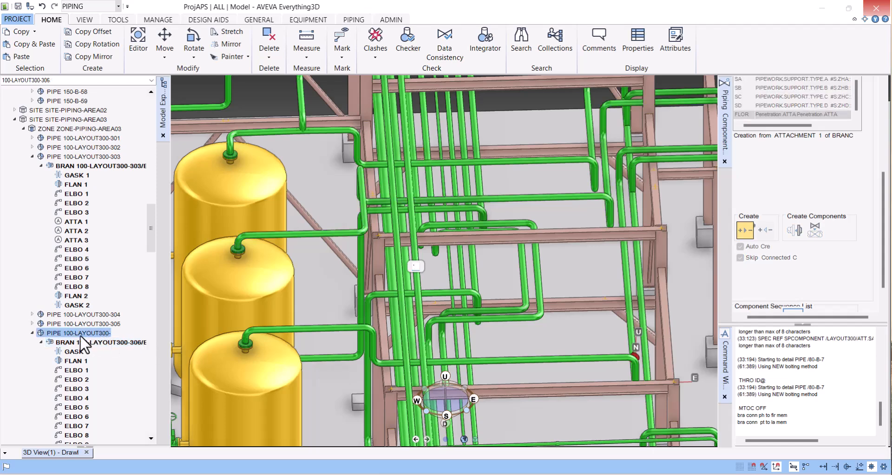
{"action": "mouse_move", "coordinate": [92, 43]}
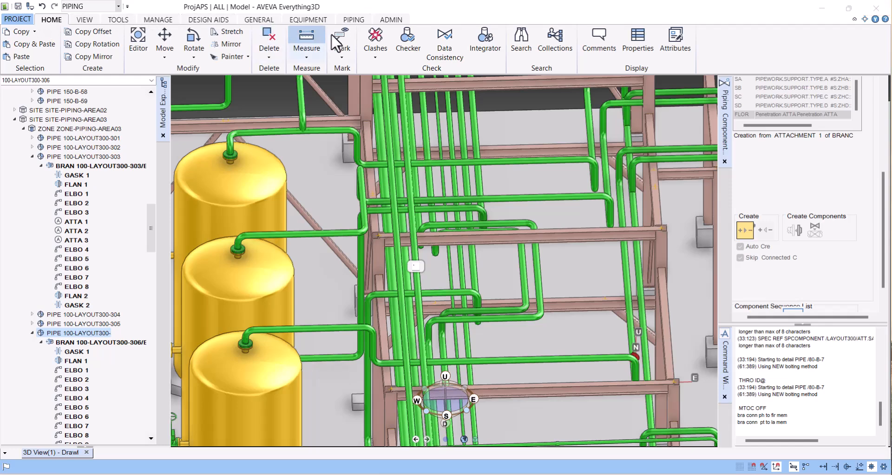
Extract a pipe isometric for 100-LAYOUT300-306 via Piping > Isometrics > Pipe.
{"action": "left_click", "coordinate": [353, 19]}
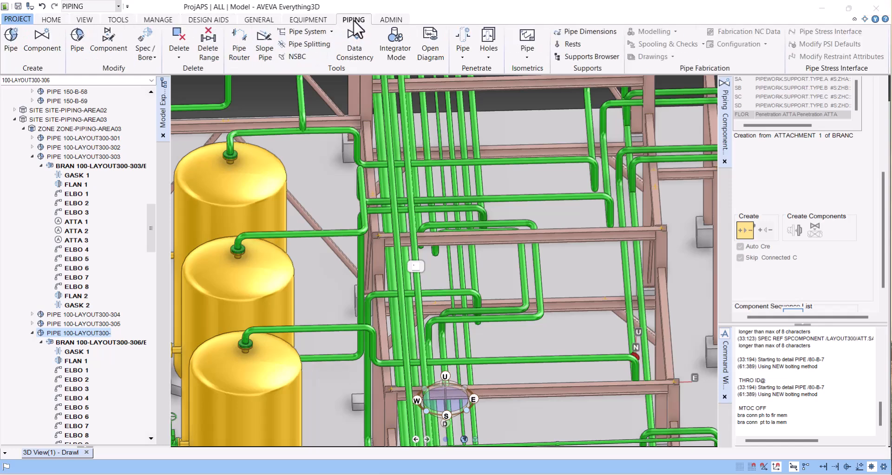
{"action": "mouse_move", "coordinate": [359, 32]}
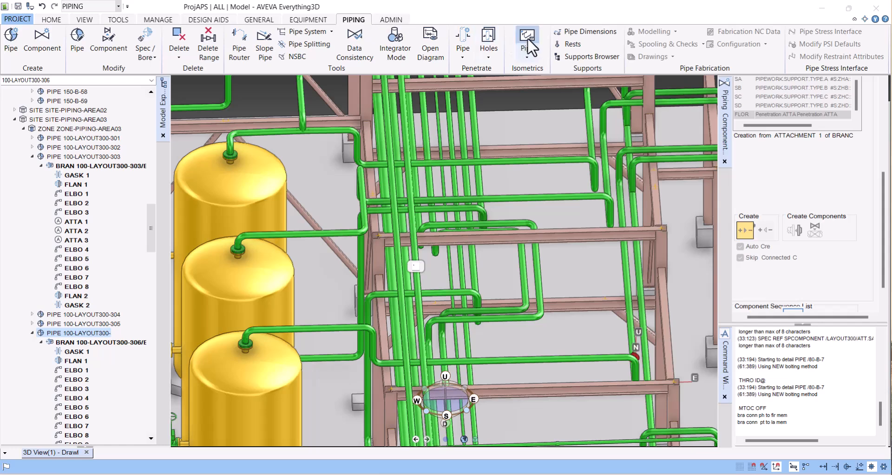
{"action": "left_click", "coordinate": [526, 42]}
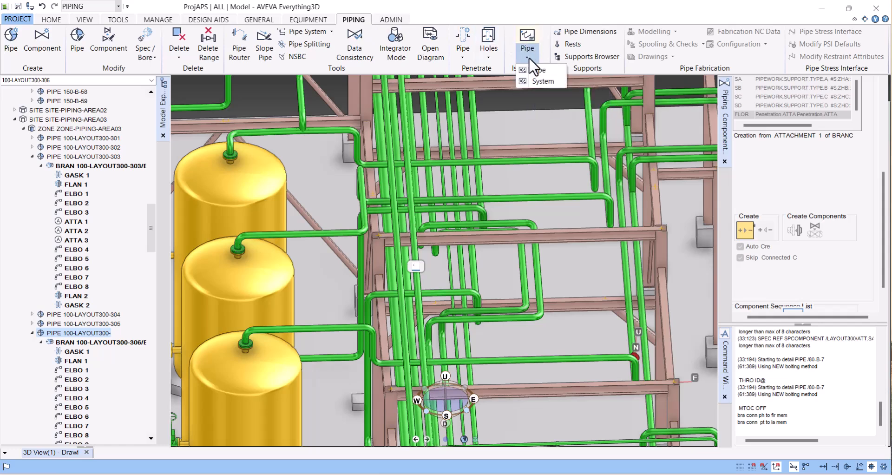
{"action": "mouse_move", "coordinate": [539, 70]}
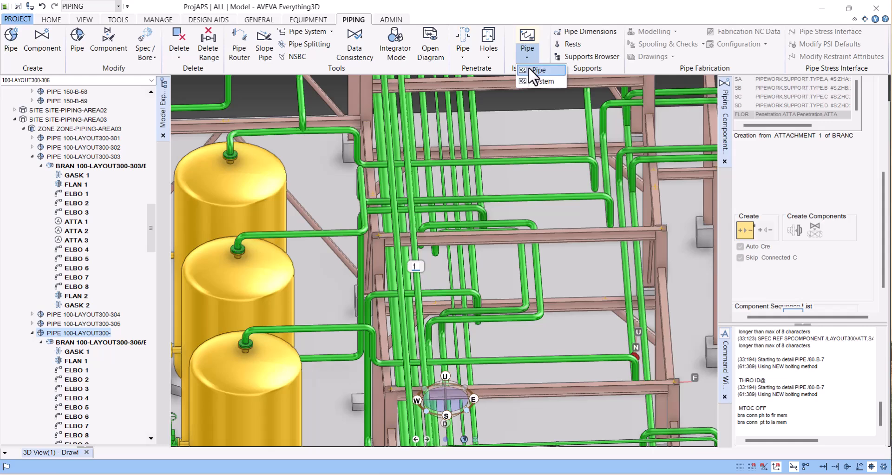
{"action": "mouse_move", "coordinate": [544, 81]}
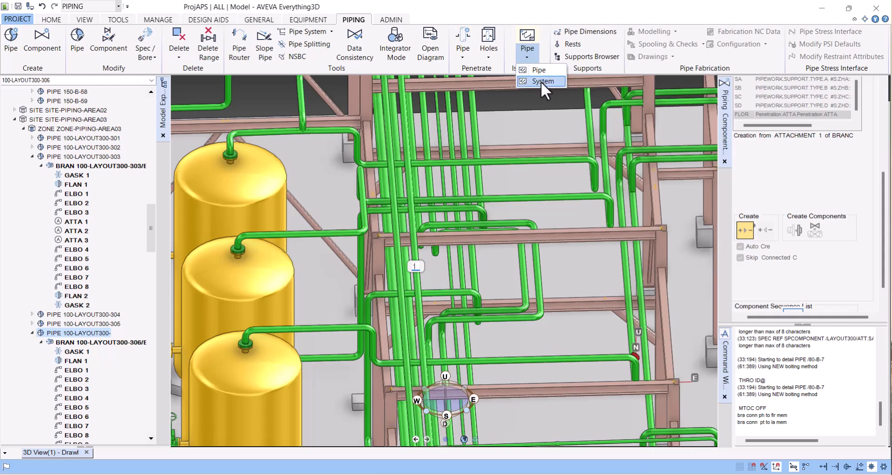
{"action": "mouse_move", "coordinate": [538, 70]}
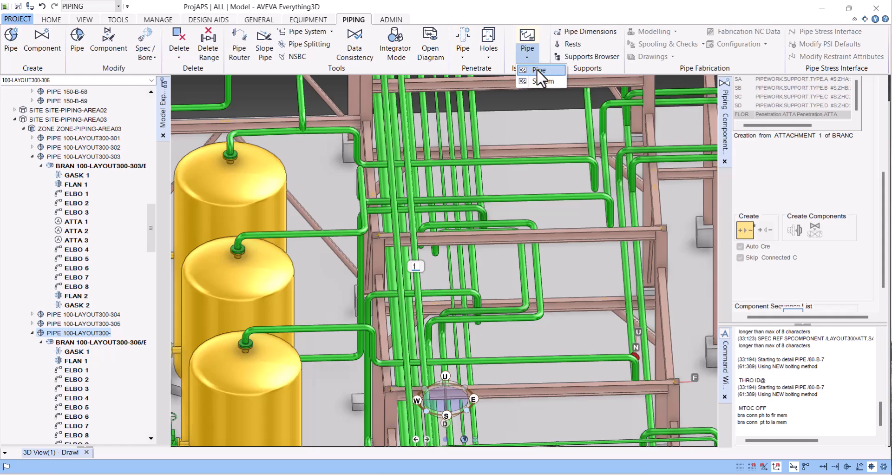
{"action": "left_click", "coordinate": [538, 70]}
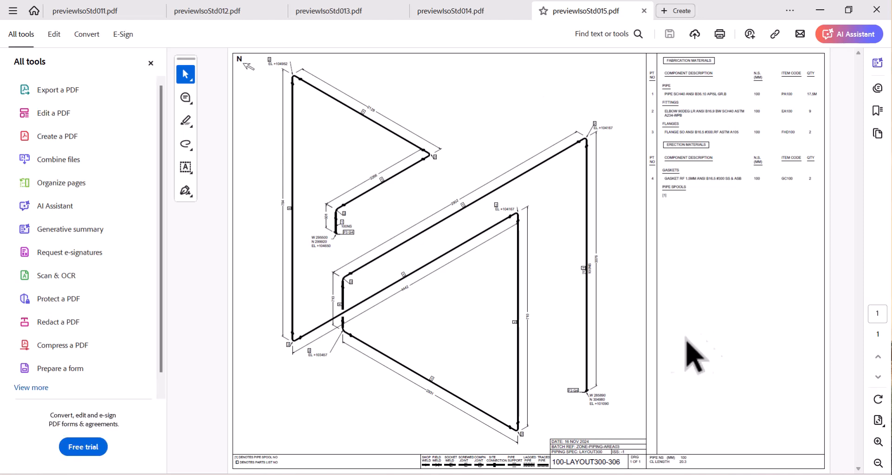
Inspect the 100-LAYOUT300-306 isometric's coordinates in Acrobat, then return to the E3D model.
{"action": "left_click", "coordinate": [150, 62]}
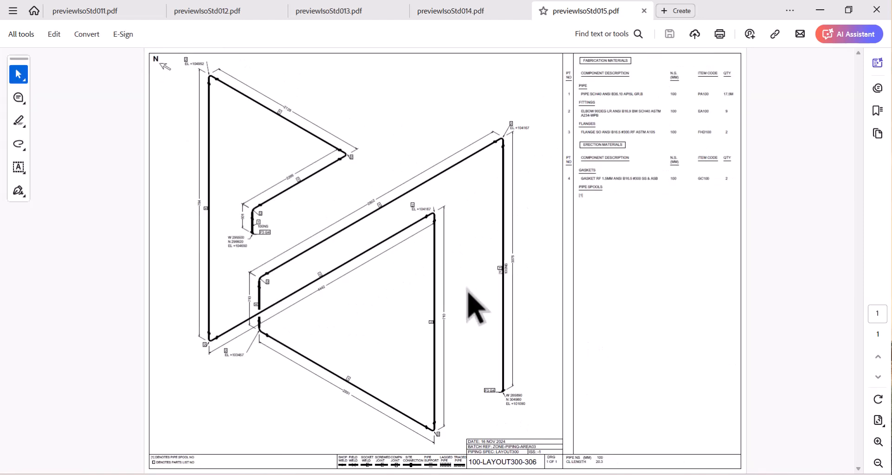
{"action": "mouse_move", "coordinate": [481, 321]}
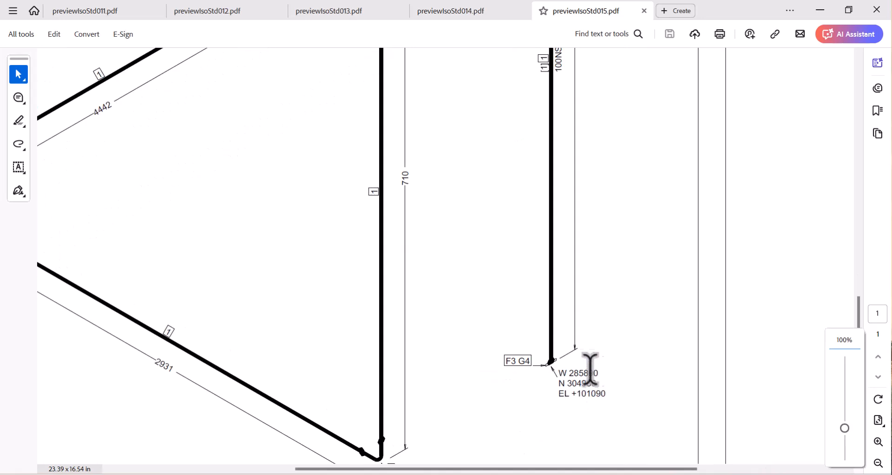
{"action": "mouse_move", "coordinate": [549, 392]}
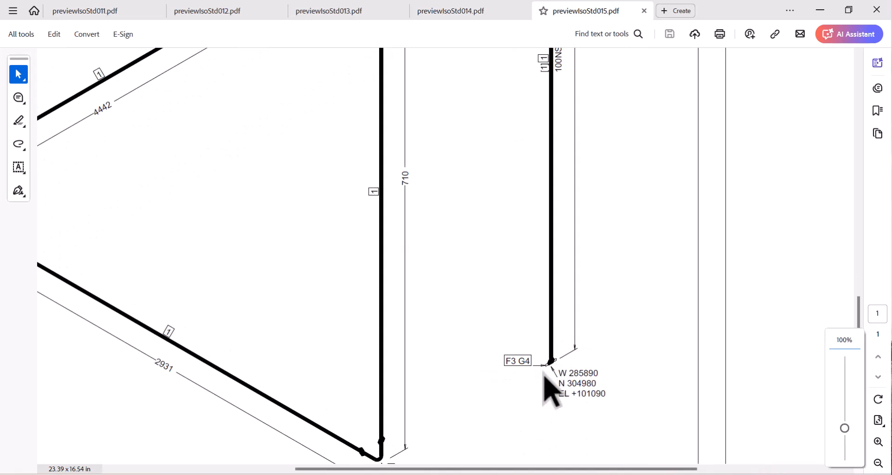
{"action": "mouse_move", "coordinate": [573, 395]}
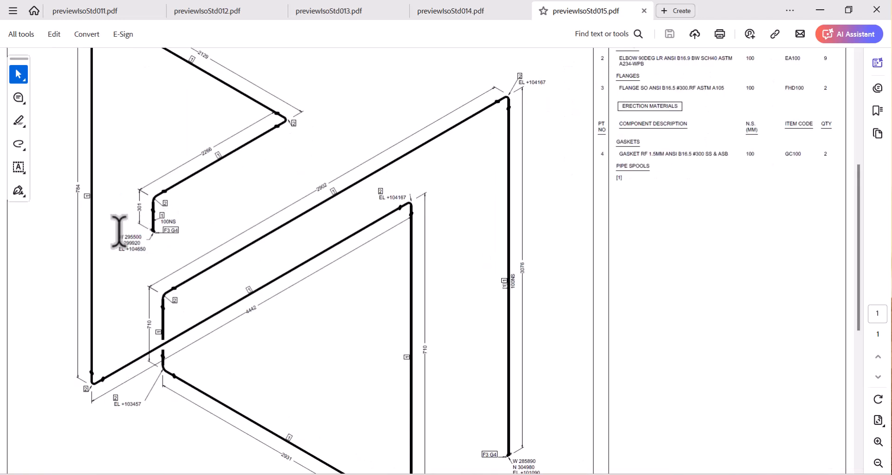
{"action": "mouse_move", "coordinate": [194, 22]}
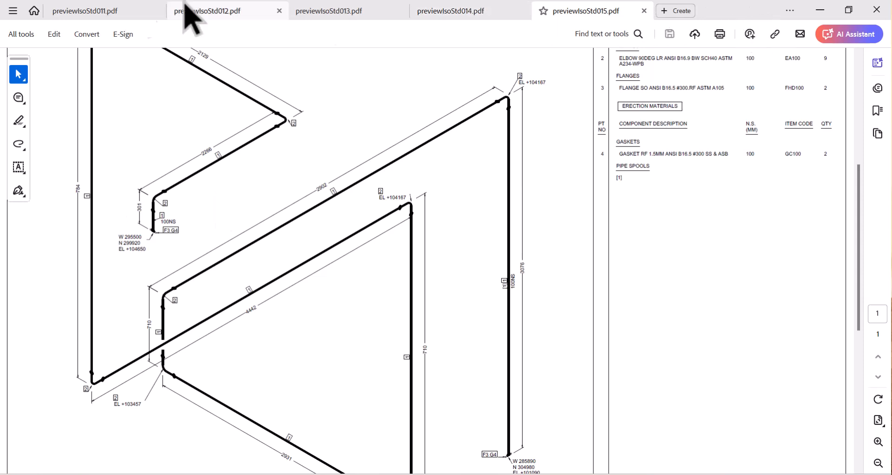
{"action": "left_click", "coordinate": [878, 9]}
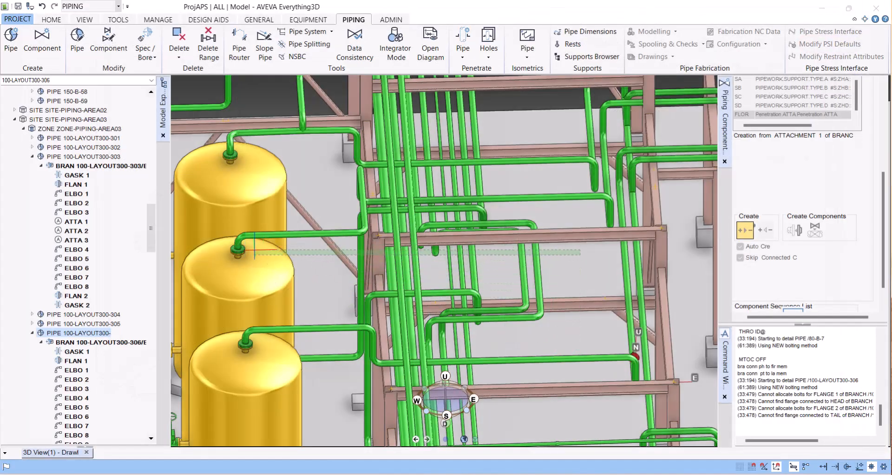
Select branch 100-LAYOUT300-306/B1 and query its head and tail references with 'q href tref'.
{"action": "left_click", "coordinate": [741, 257]}
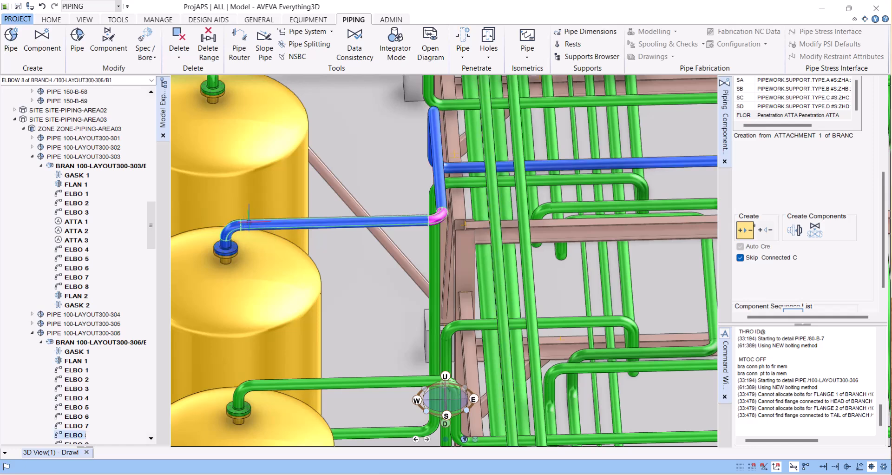
{"action": "left_click", "coordinate": [100, 341]}
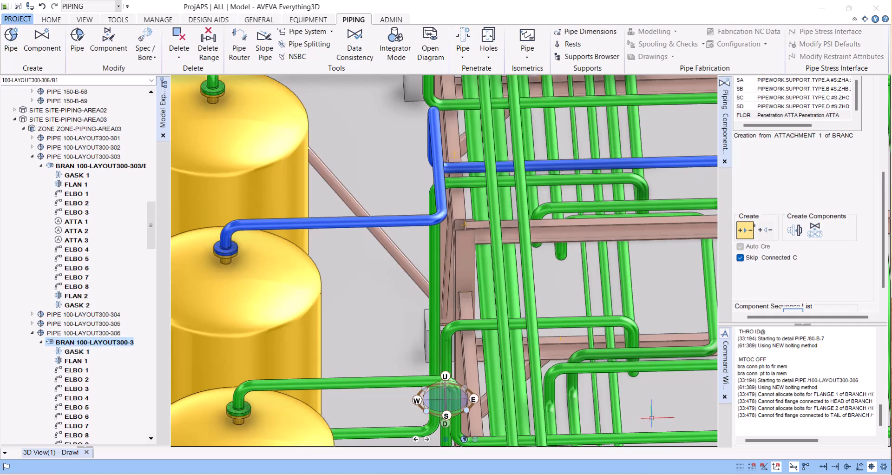
{"action": "type", "text": "qh"}
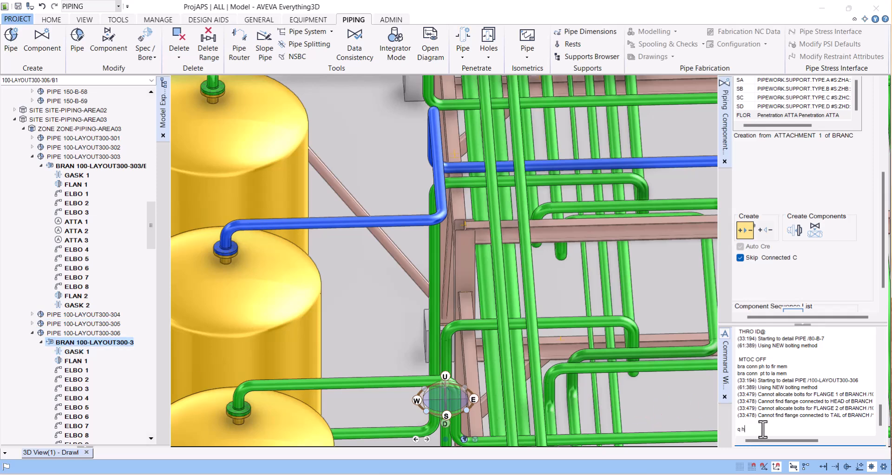
{"action": "type", "text": "h"}
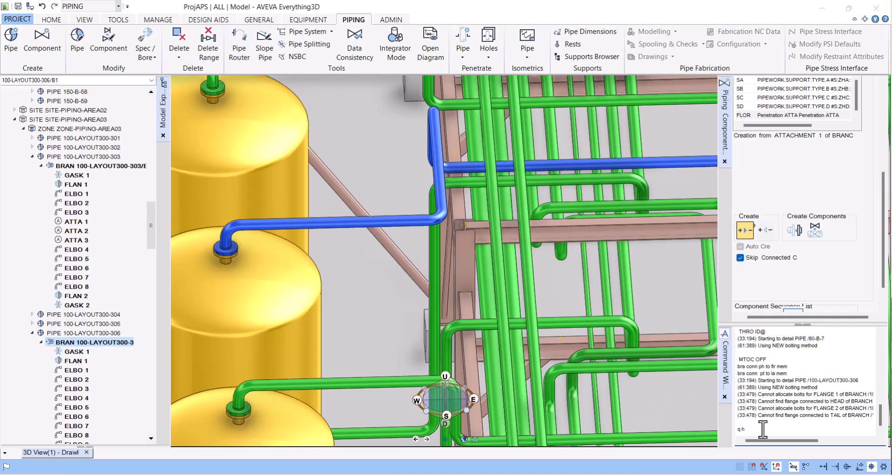
{"action": "type", "text": "ref and"}
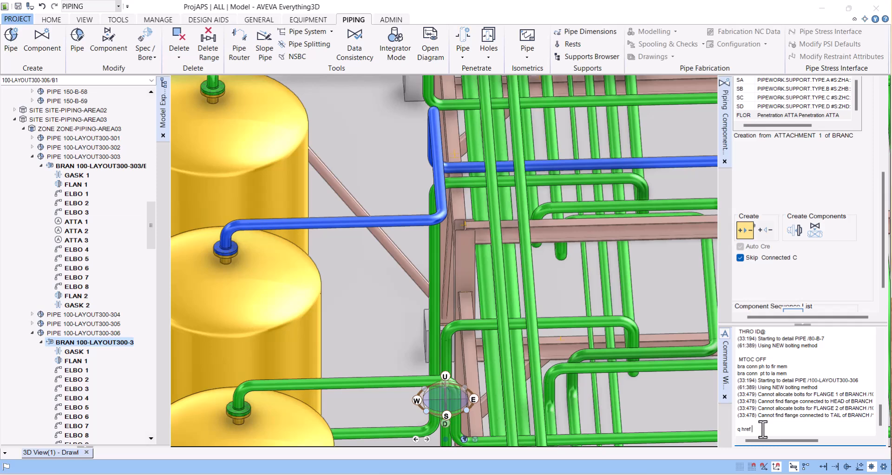
{"action": "type", "text": "tref"}
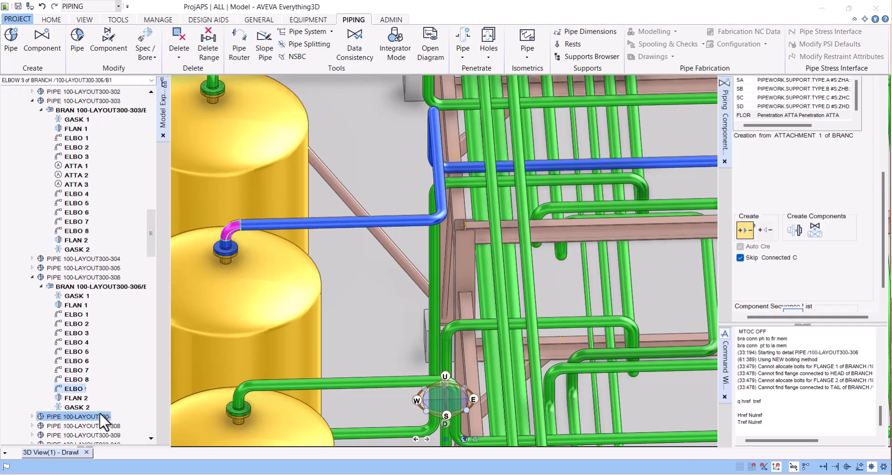
Enter 'bra conn pt/ph to id@' commands, picking the vessel and pump nozzles for branch B1.
{"action": "left_click", "coordinate": [77, 407]}
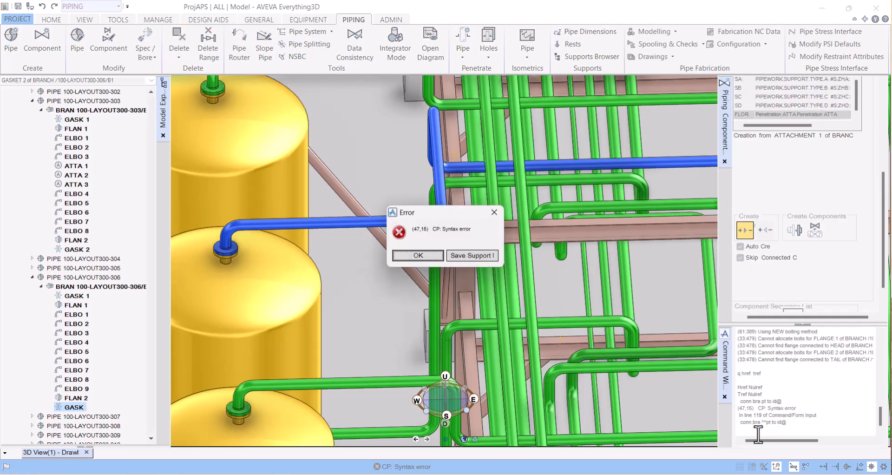
{"action": "left_click", "coordinate": [417, 255]}
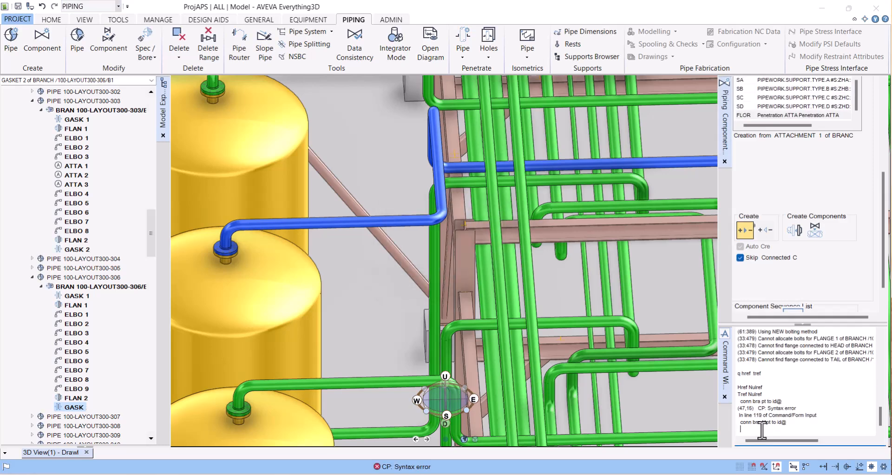
{"action": "type", "text": "bra conn"}
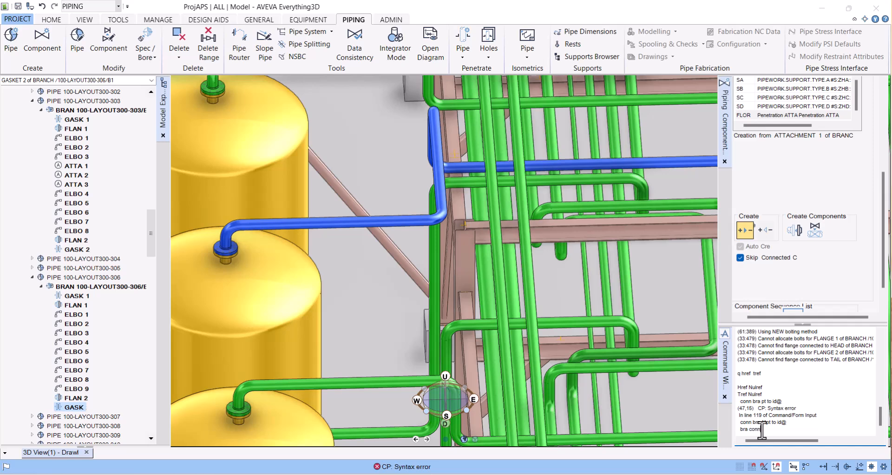
{"action": "type", "text": "to"}
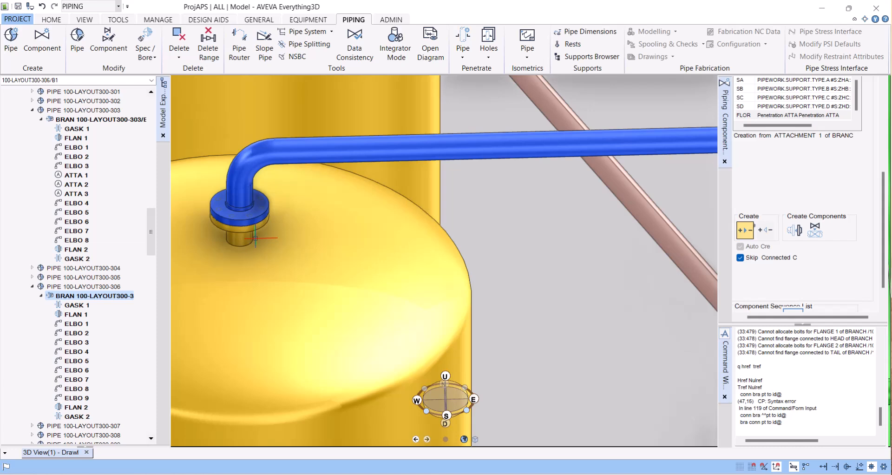
{"action": "mouse_move", "coordinate": [320, 271]}
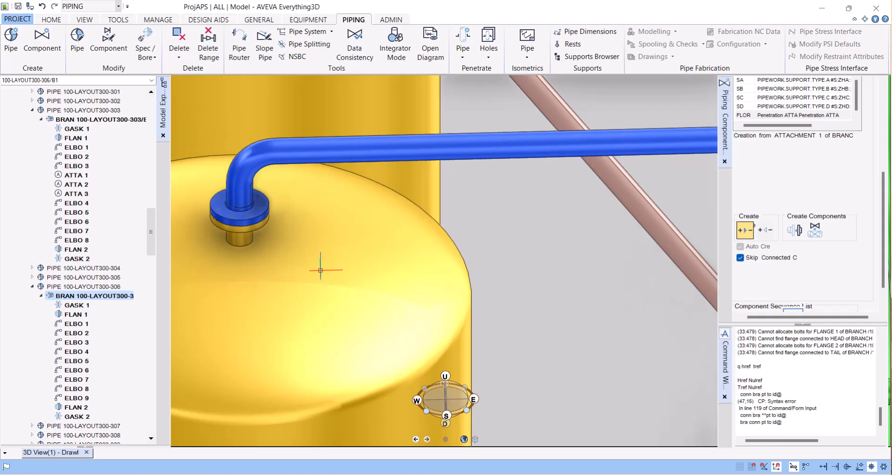
{"action": "mouse_move", "coordinate": [365, 285]}
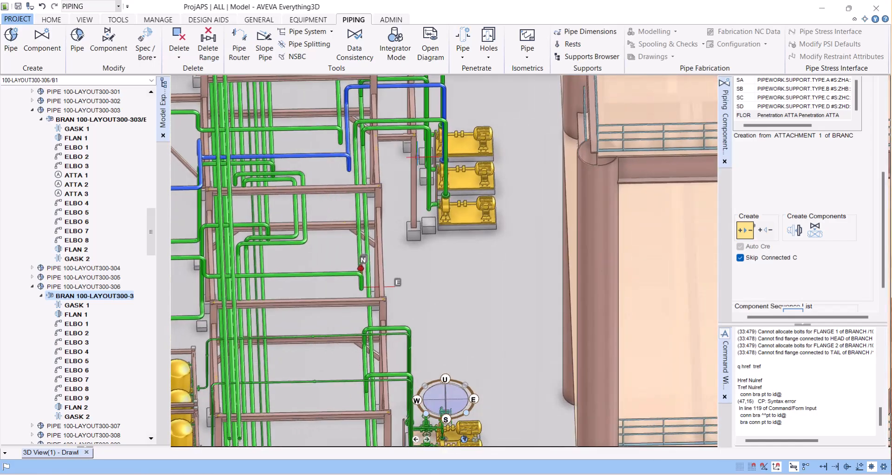
{"action": "scroll", "scroll_direction": "up", "scroll_amount": 3}
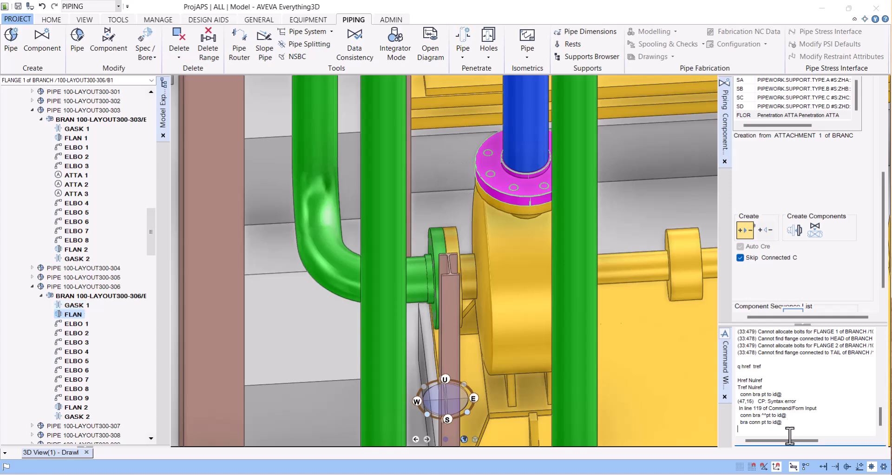
{"action": "type", "text": "bra conn ph to id@"}
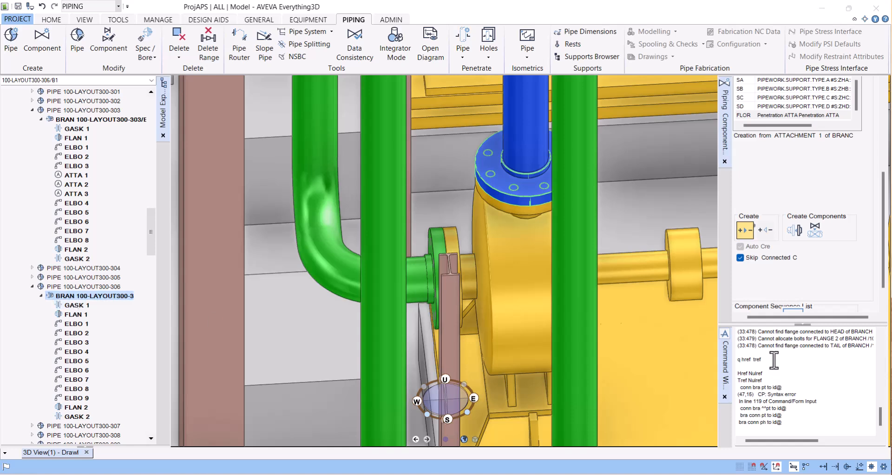
Confirm head on /PMP-8/N1 and tail on the vessel nozzle, then make pipe 100-LAYOUT300-306 current.
{"action": "type", "text": "q href tref"}
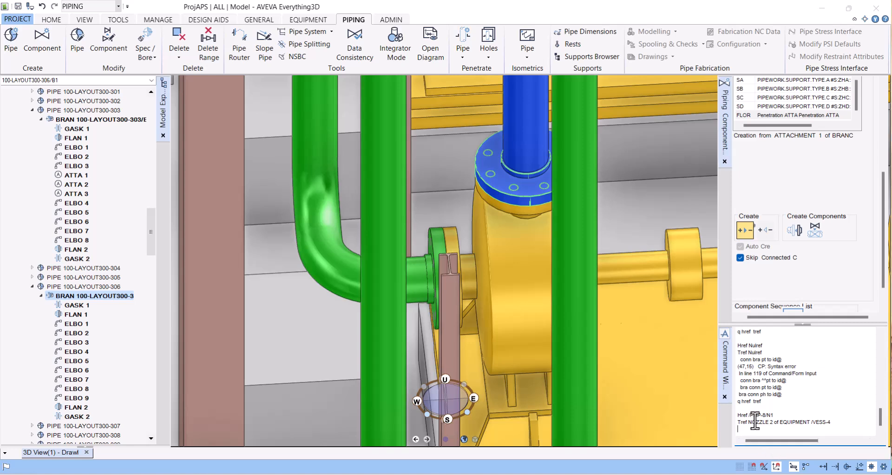
{"action": "left_click", "coordinate": [86, 287]}
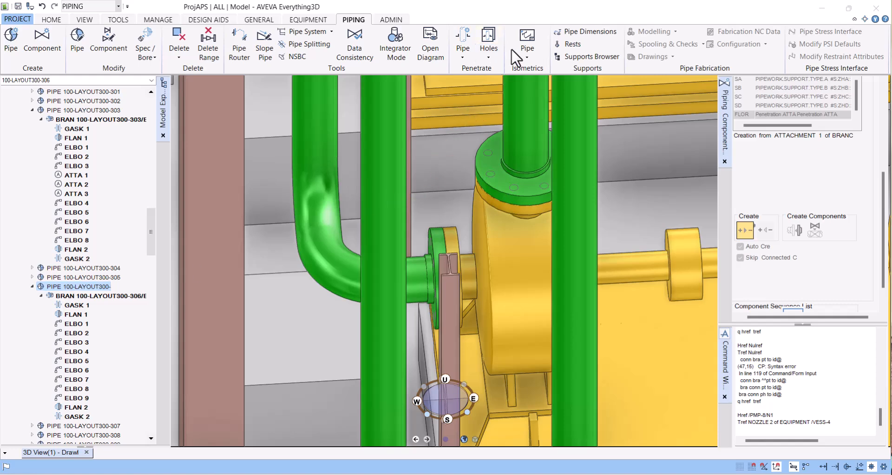
{"action": "left_click", "coordinate": [527, 39]}
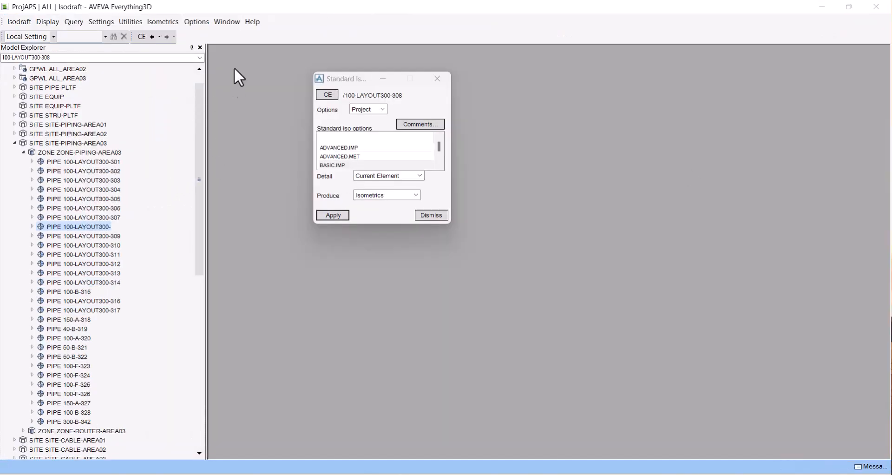
{"action": "mouse_move", "coordinate": [47, 22]}
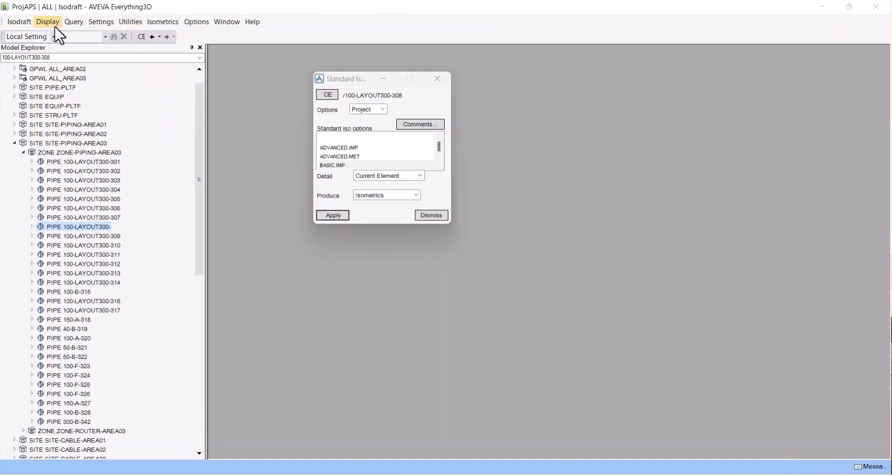
{"action": "mouse_move", "coordinate": [19, 21]}
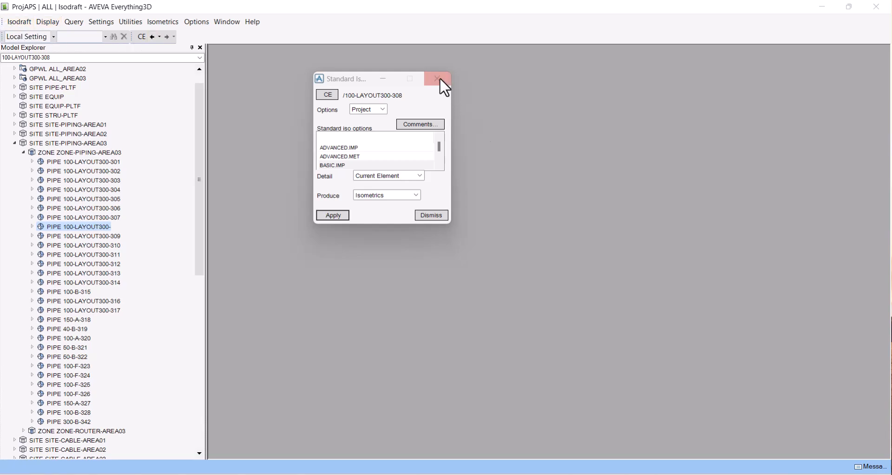
{"action": "left_click", "coordinate": [436, 78]}
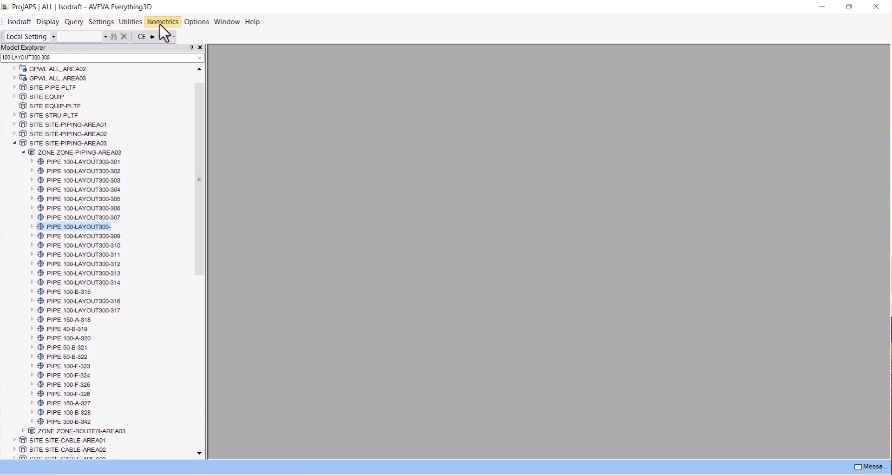
{"action": "left_click", "coordinate": [163, 21]}
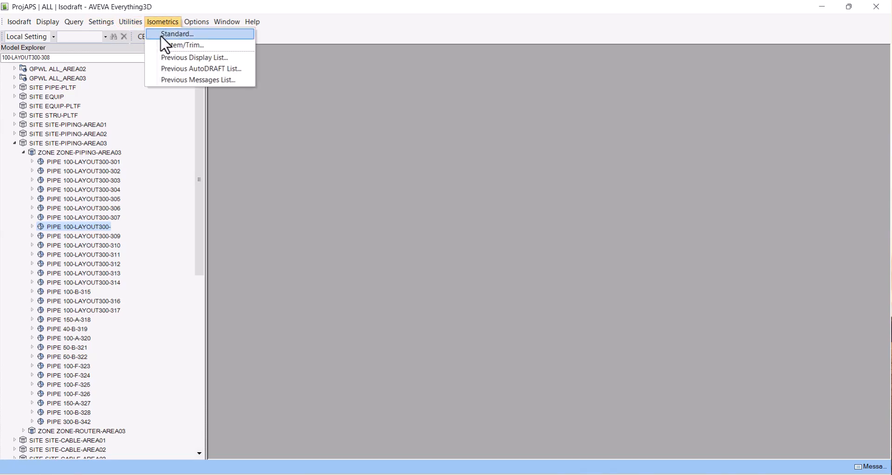
{"action": "left_click", "coordinate": [178, 34]}
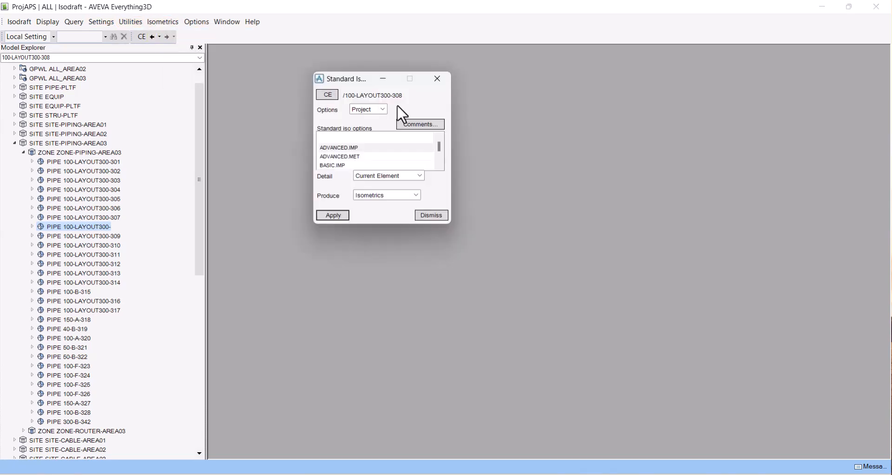
{"action": "left_click_drag", "start_coordinate": [364, 78], "coordinate": [411, 90]}
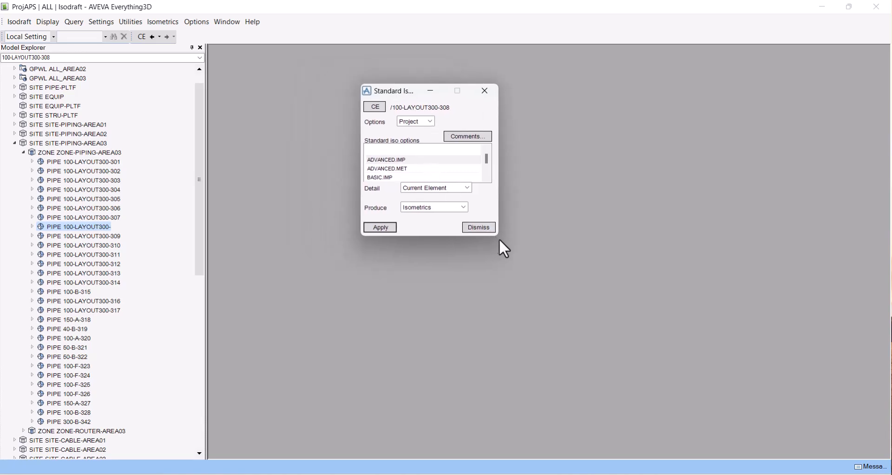
{"action": "mouse_move", "coordinate": [404, 177]}
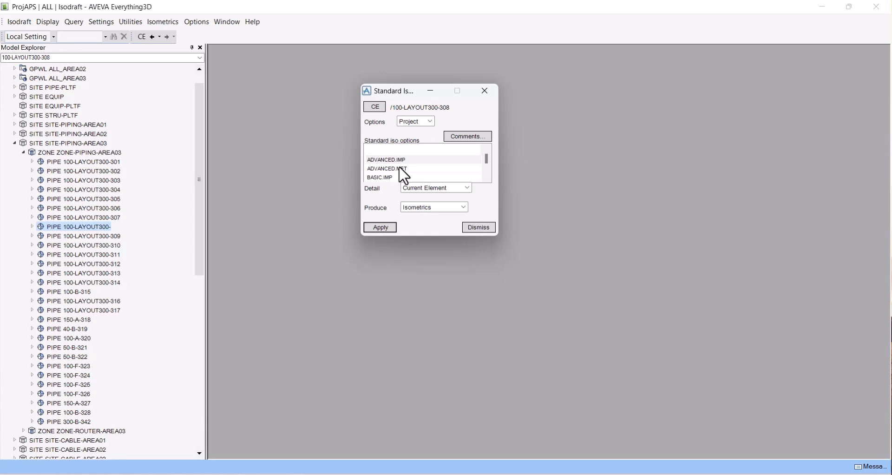
{"action": "mouse_move", "coordinate": [490, 169]}
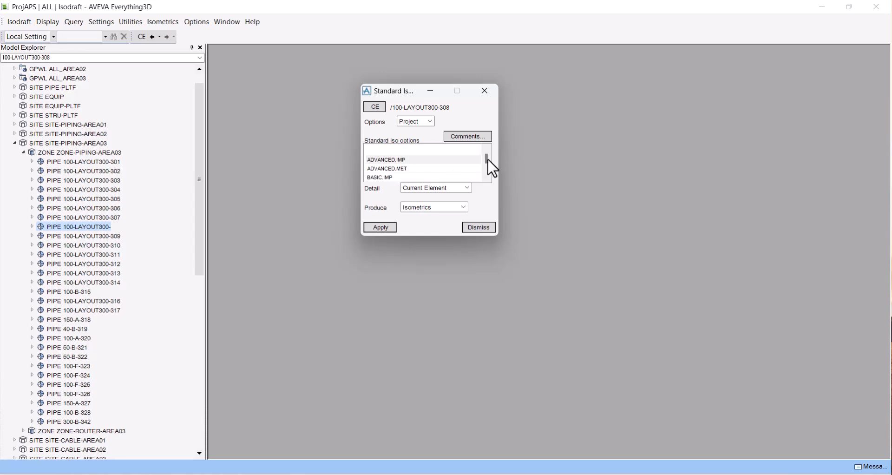
{"action": "scroll", "scroll_direction": "down", "scroll_amount": 3}
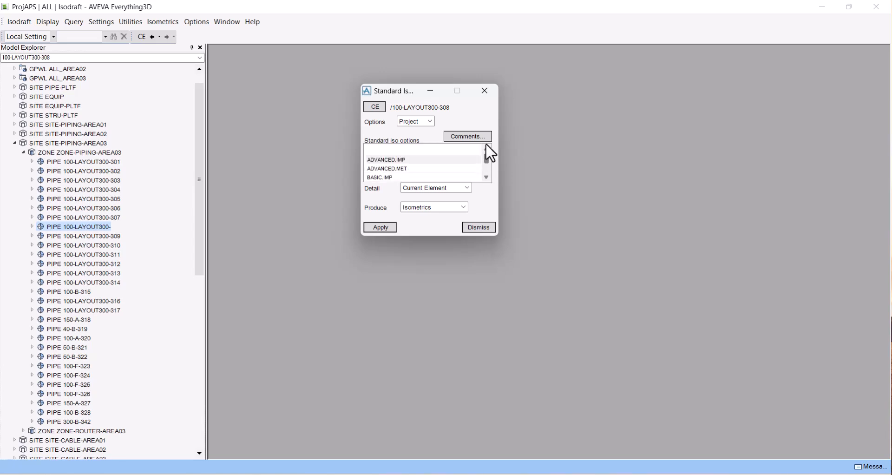
Set pipe 100-LAYOUT300-309 as CE in Standard Isometrics and apply to extract plot002.pdf.
{"action": "left_click", "coordinate": [378, 177]}
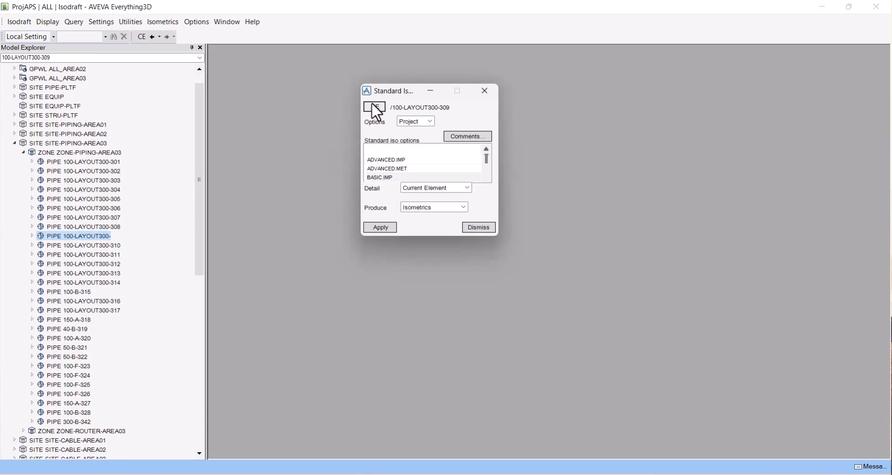
{"action": "left_click", "coordinate": [379, 227]}
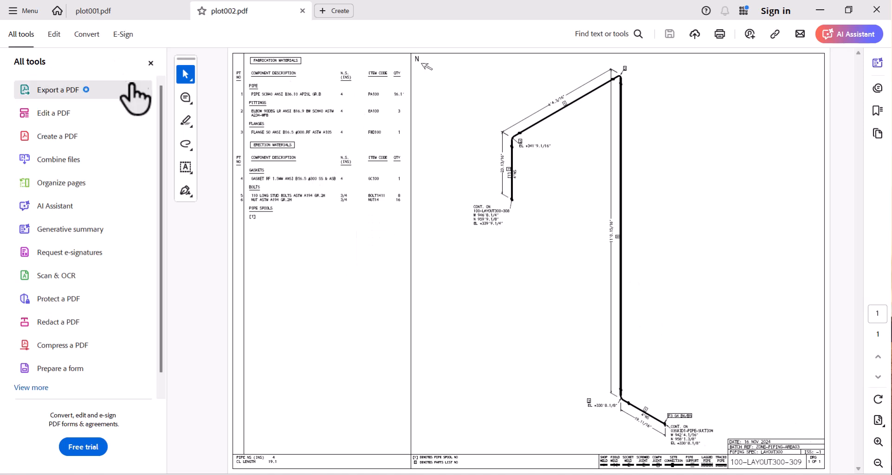
{"action": "mouse_move", "coordinate": [423, 155]}
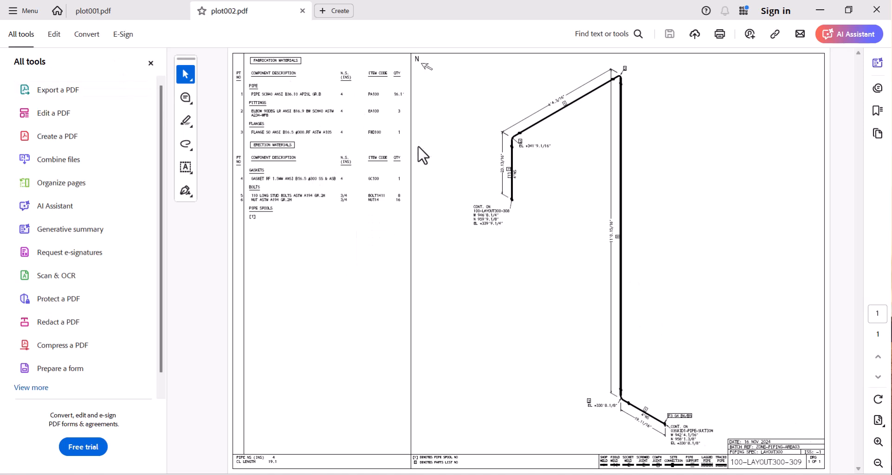
{"action": "mouse_move", "coordinate": [763, 276]}
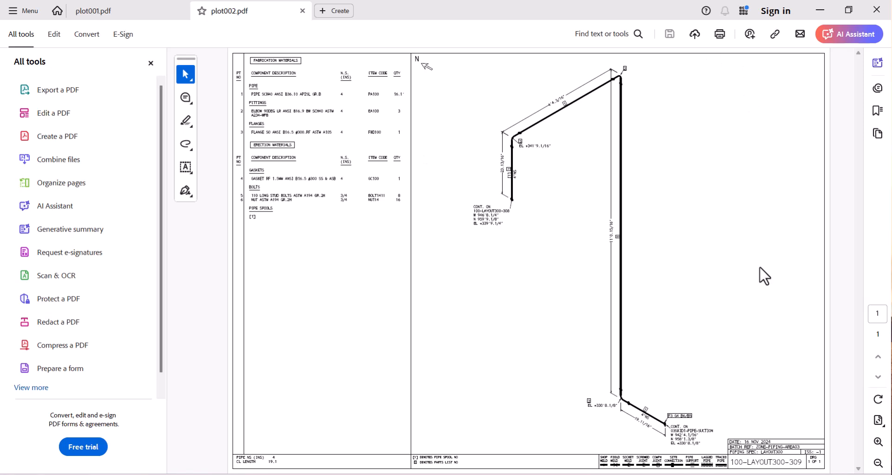
{"action": "mouse_move", "coordinate": [273, 118]}
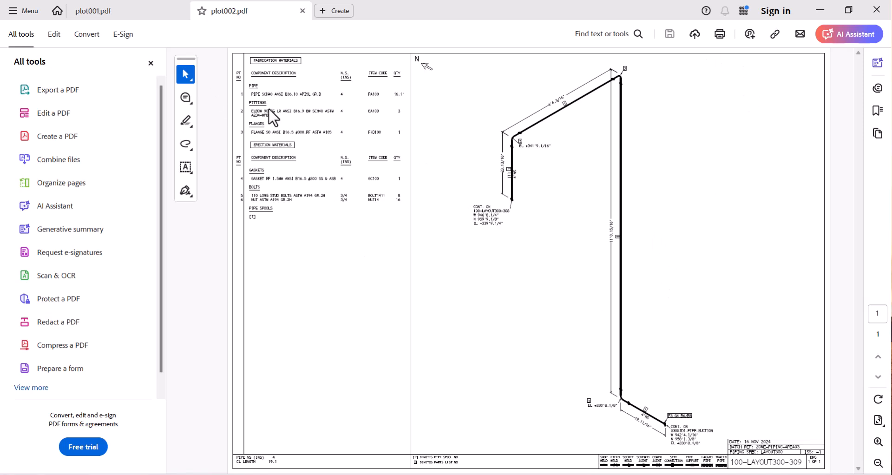
{"action": "mouse_move", "coordinate": [416, 177]}
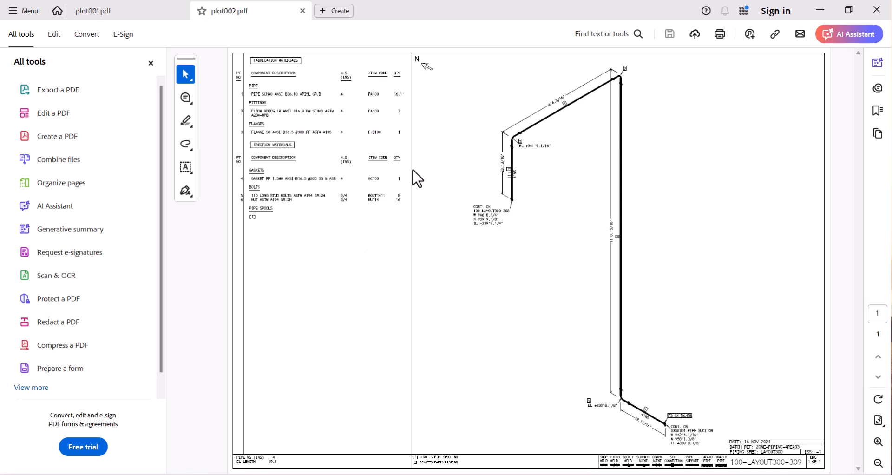
{"action": "mouse_move", "coordinate": [318, 101]}
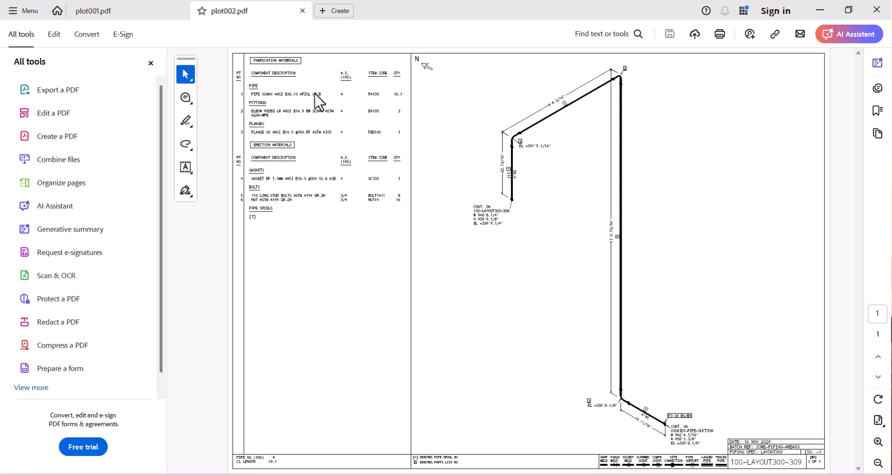
{"action": "mouse_move", "coordinate": [494, 196]}
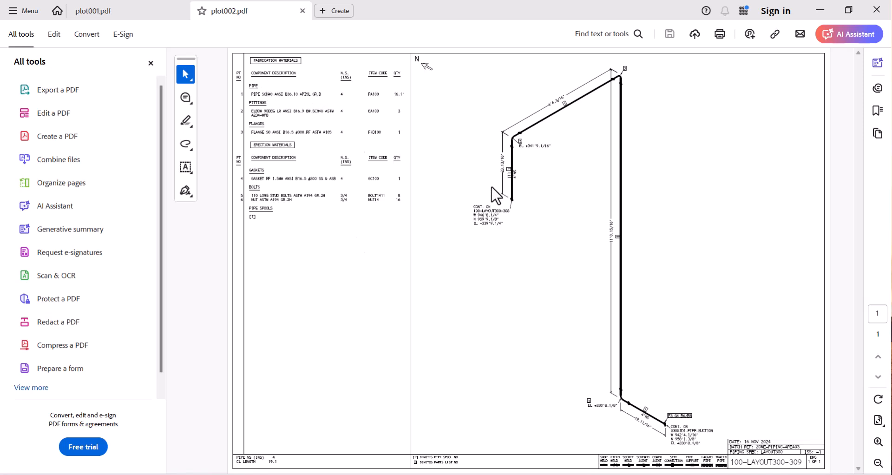
{"action": "mouse_move", "coordinate": [492, 196]}
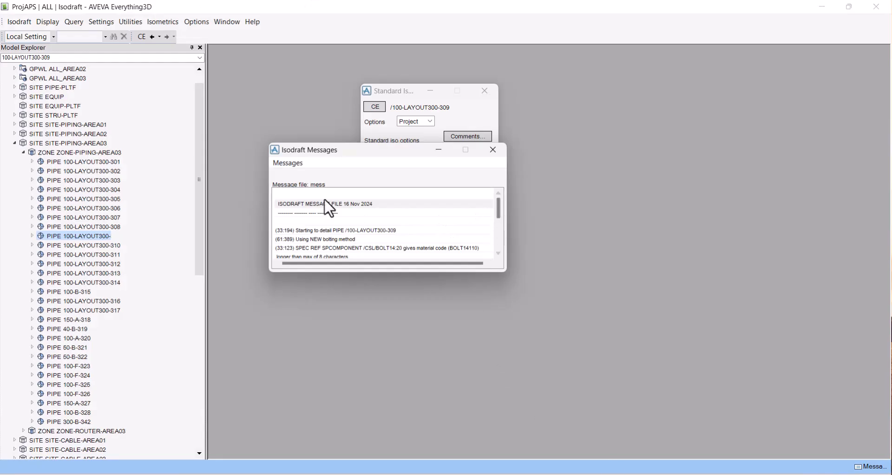
{"action": "mouse_move", "coordinate": [349, 186]}
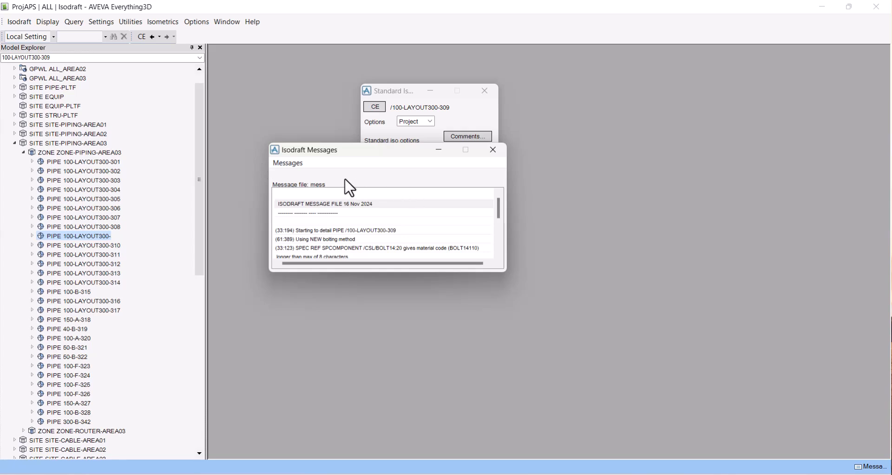
{"action": "mouse_move", "coordinate": [314, 131]}
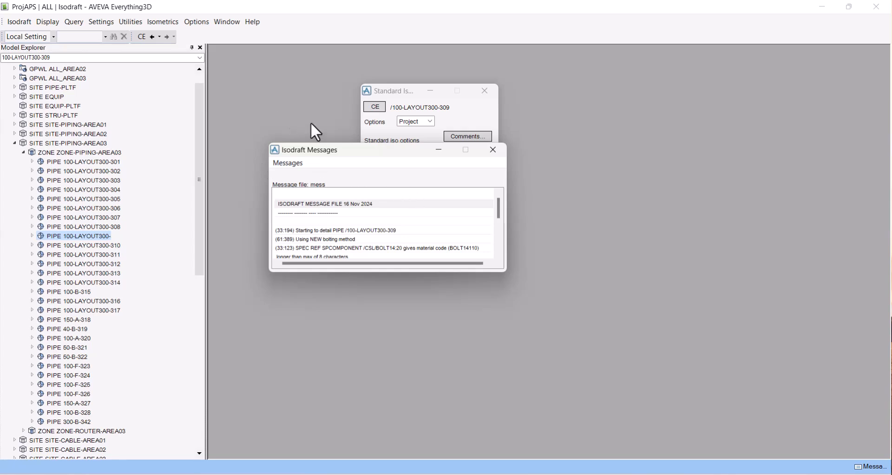
{"action": "mouse_move", "coordinate": [289, 154]}
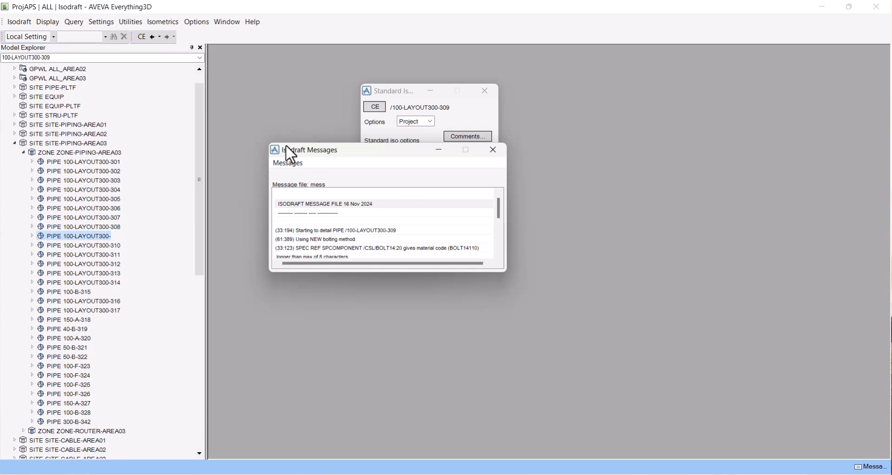
{"action": "mouse_move", "coordinate": [433, 217]}
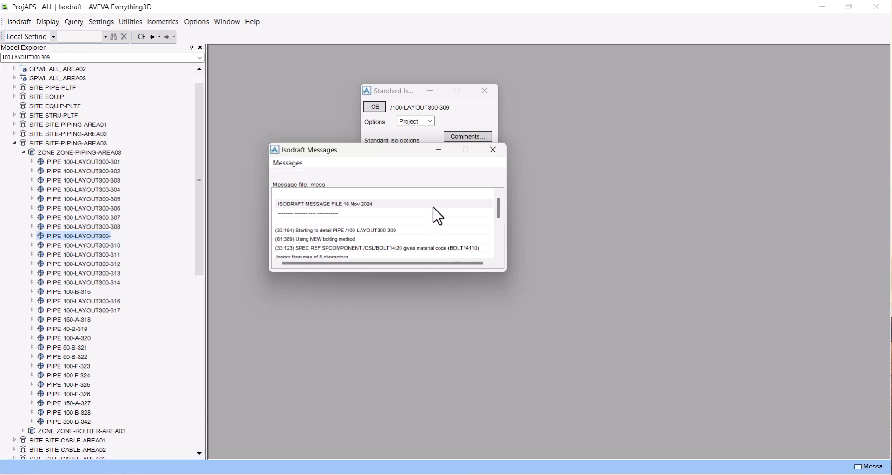
{"action": "mouse_move", "coordinate": [467, 224]}
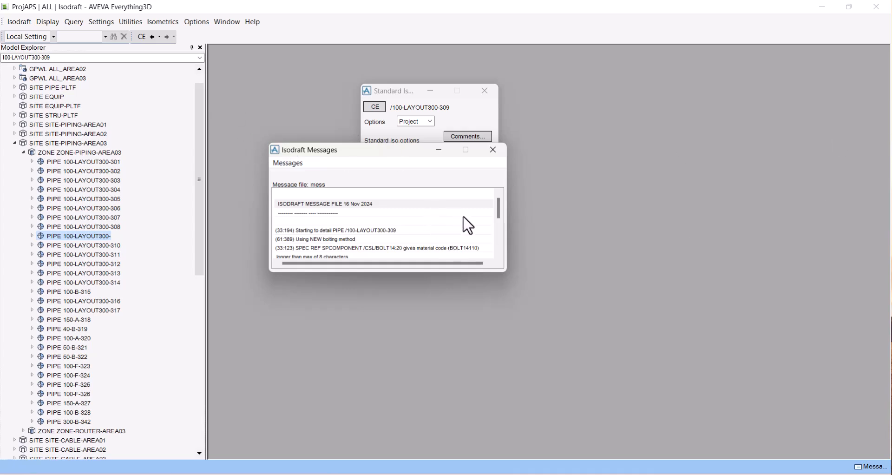